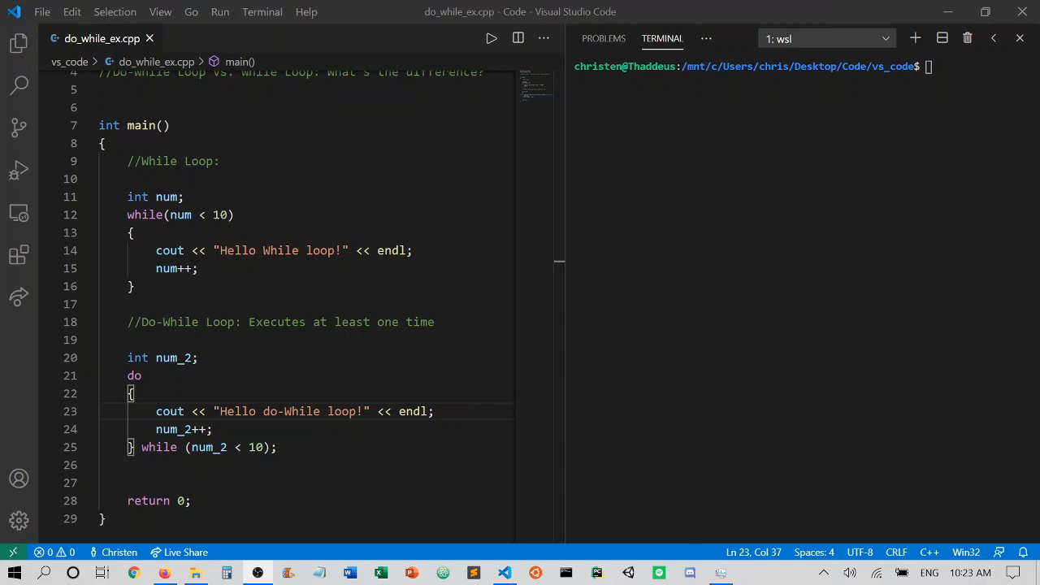
mouse_move(566, 426)
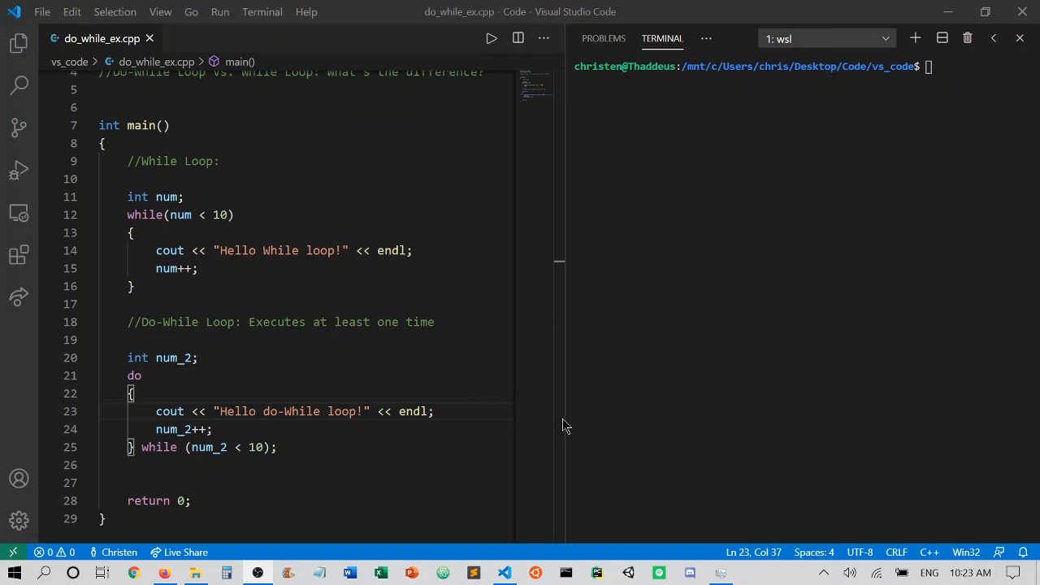
Step: Add cout << endl after the while loop and compile do_while_ex.cpp with g++
left_click(354, 304)
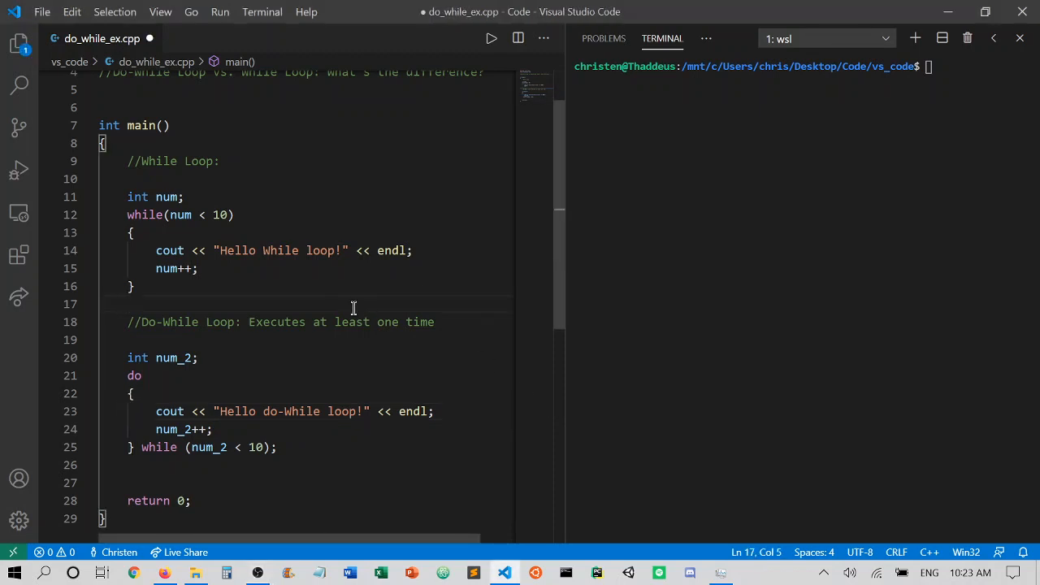
type("cout << endl;")
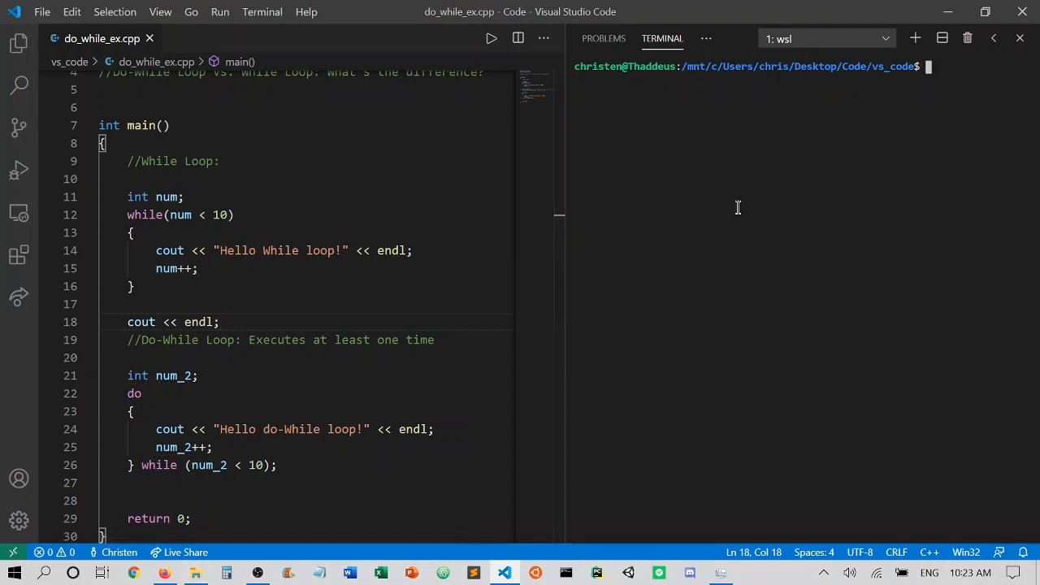
type("g++ do_while_ex.cpp")
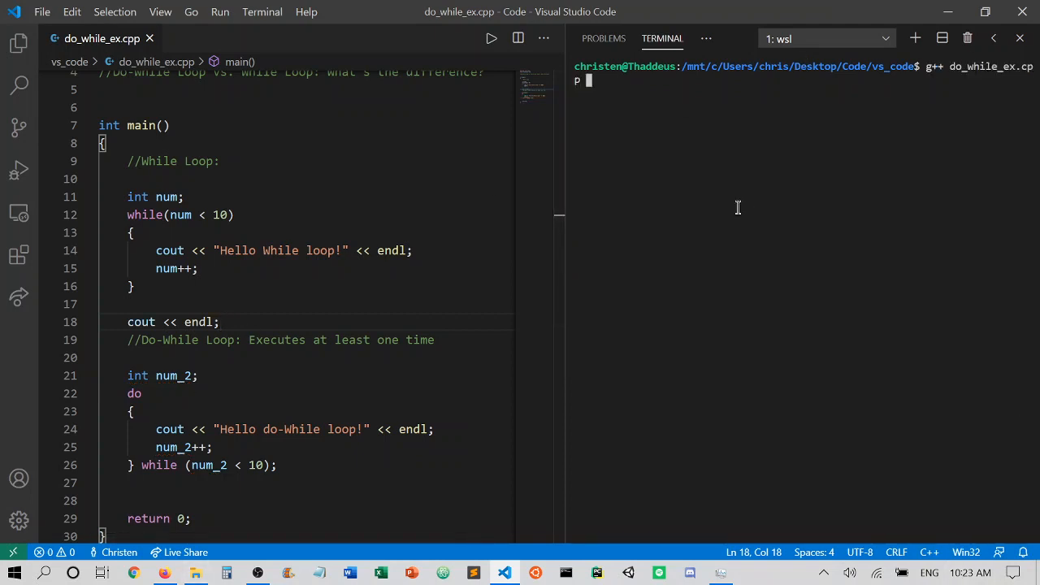
key("Return")
type("./a.out")
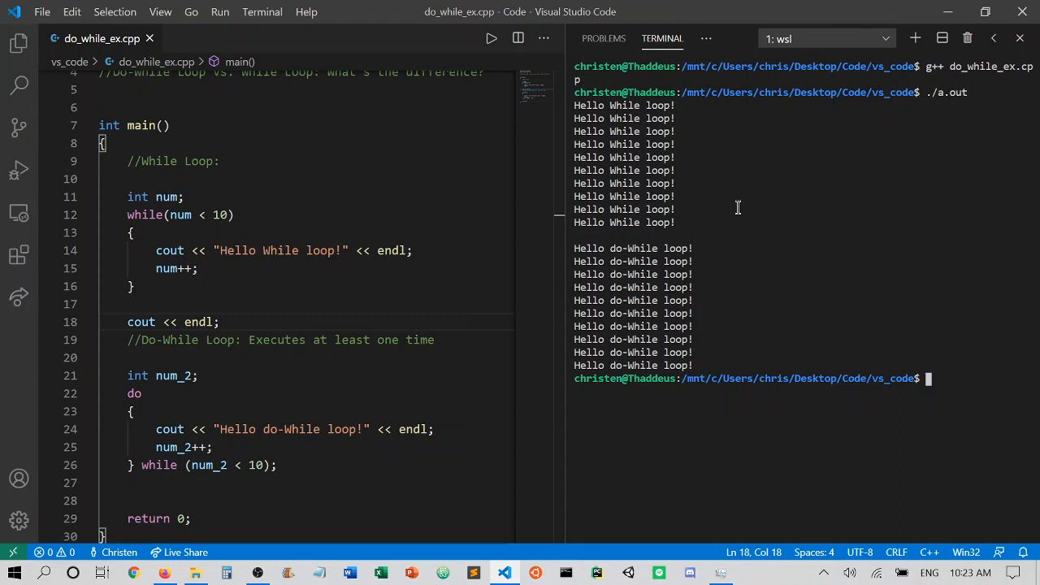
mouse_move(748, 160)
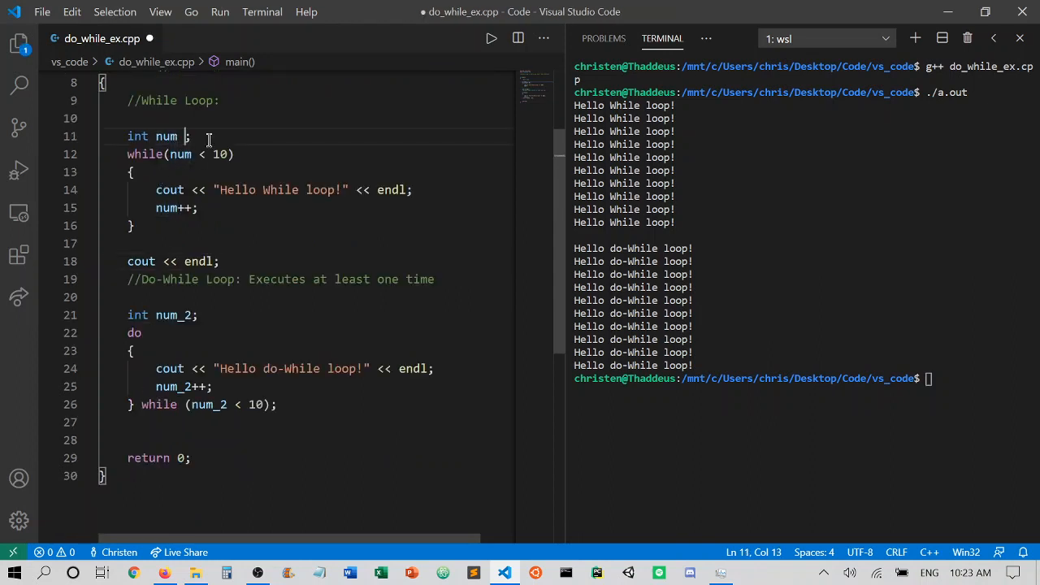
Step: Initialize num to 12 and highlight the while condition num < 10
type("=")
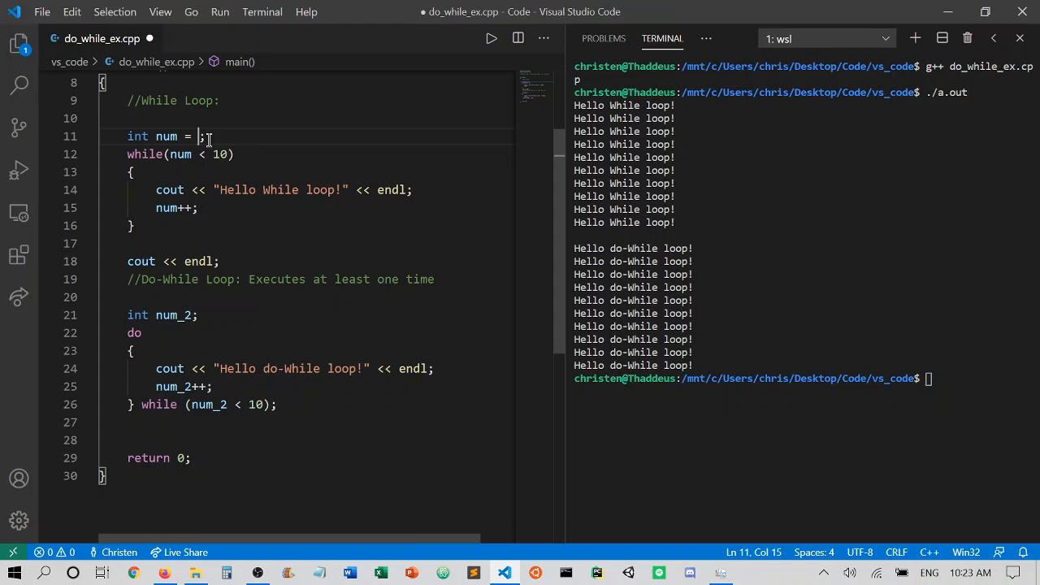
type("10")
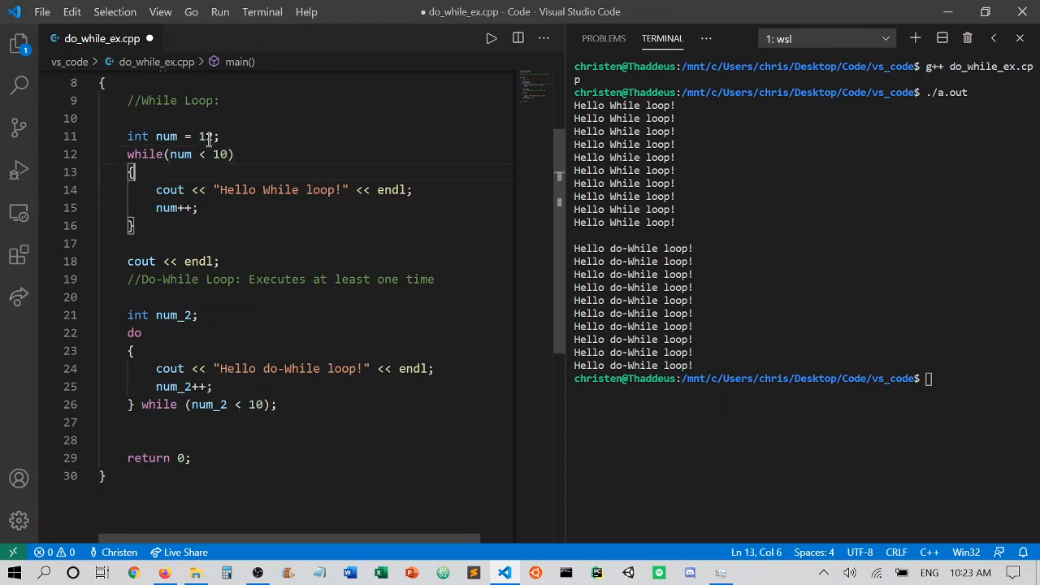
type("2")
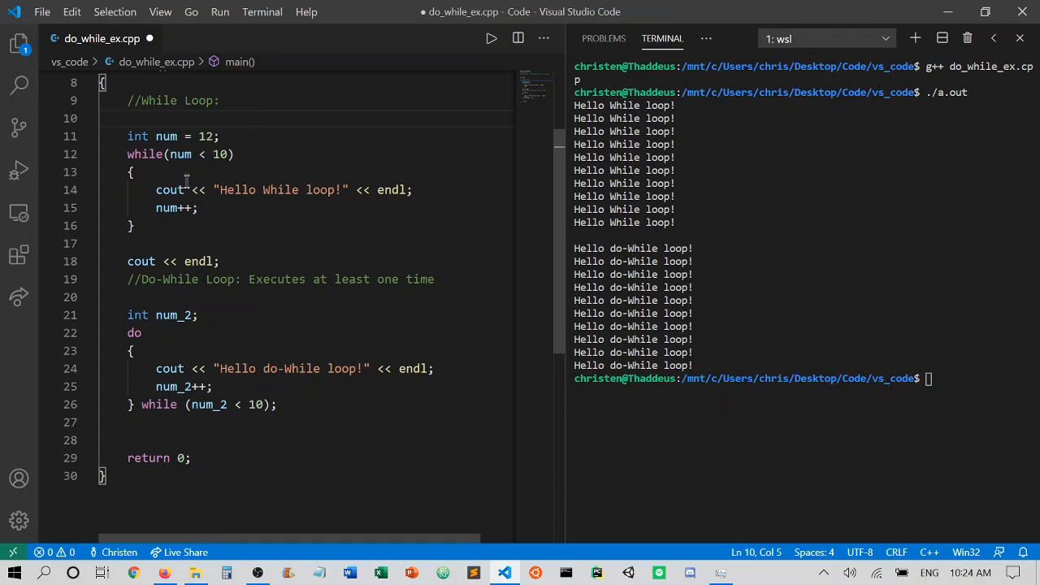
left_click_drag(128, 154, 136, 226)
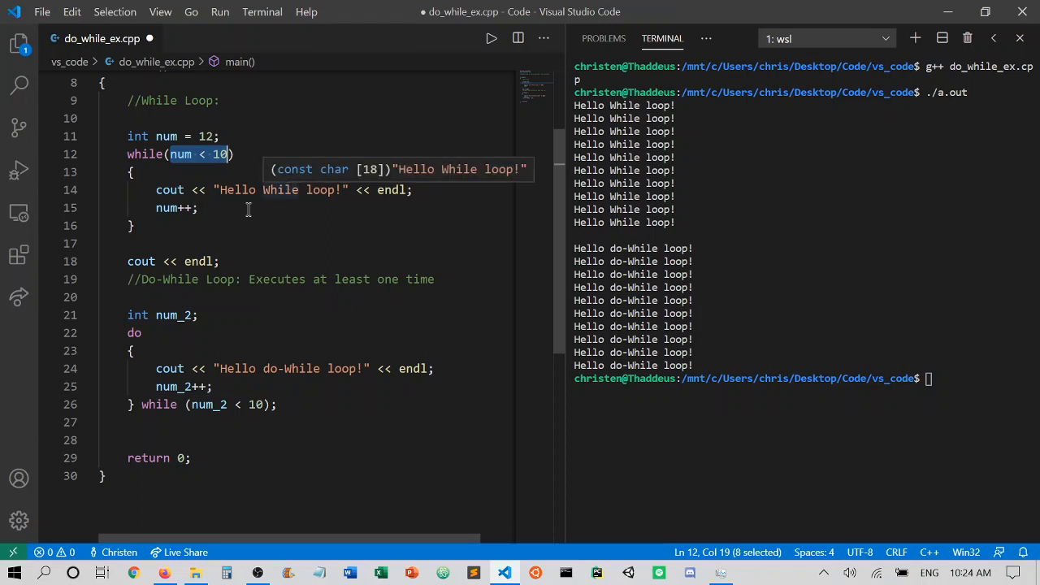
mouse_move(189, 315)
type(" = 12")
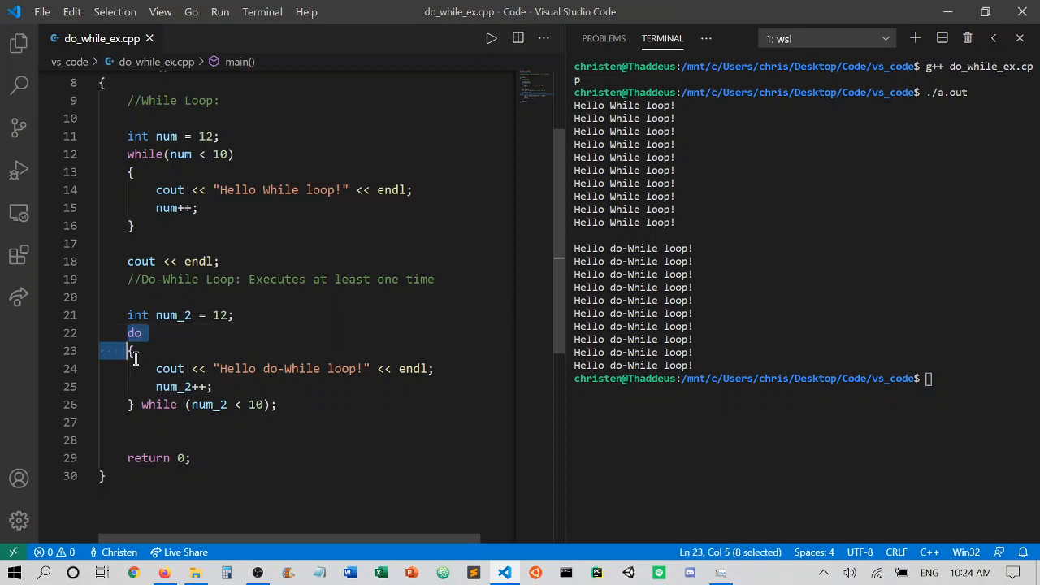
Step: Highlight the whole do-while block, then clear the selection
left_click_drag(130, 351, 160, 387)
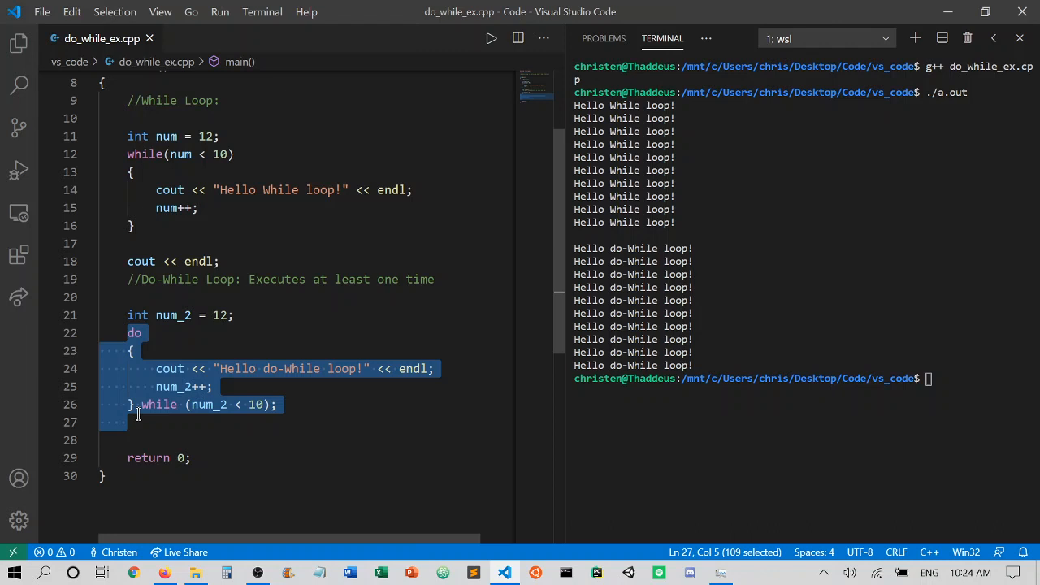
left_click(209, 405)
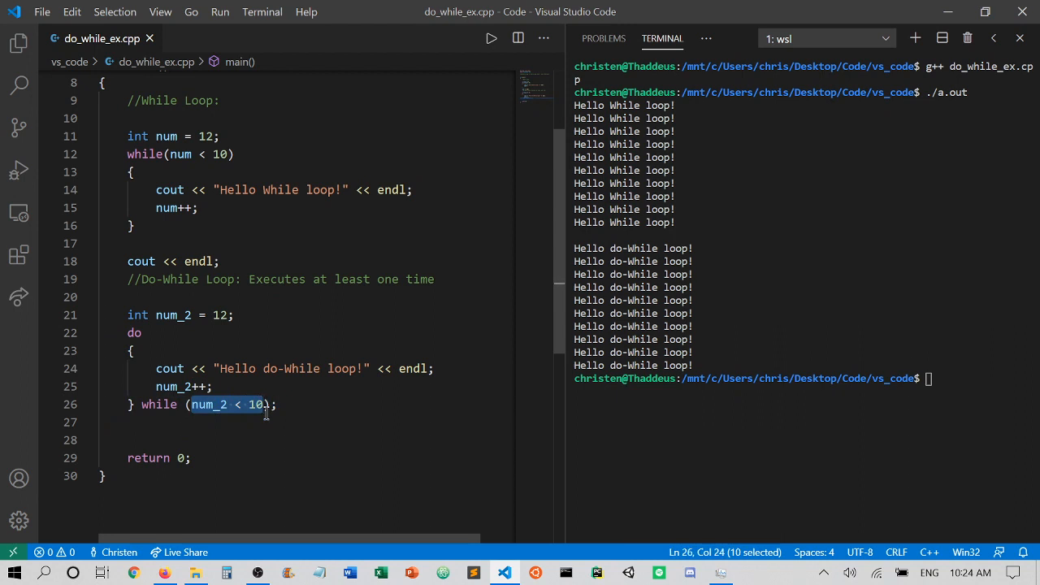
mouse_move(287, 466)
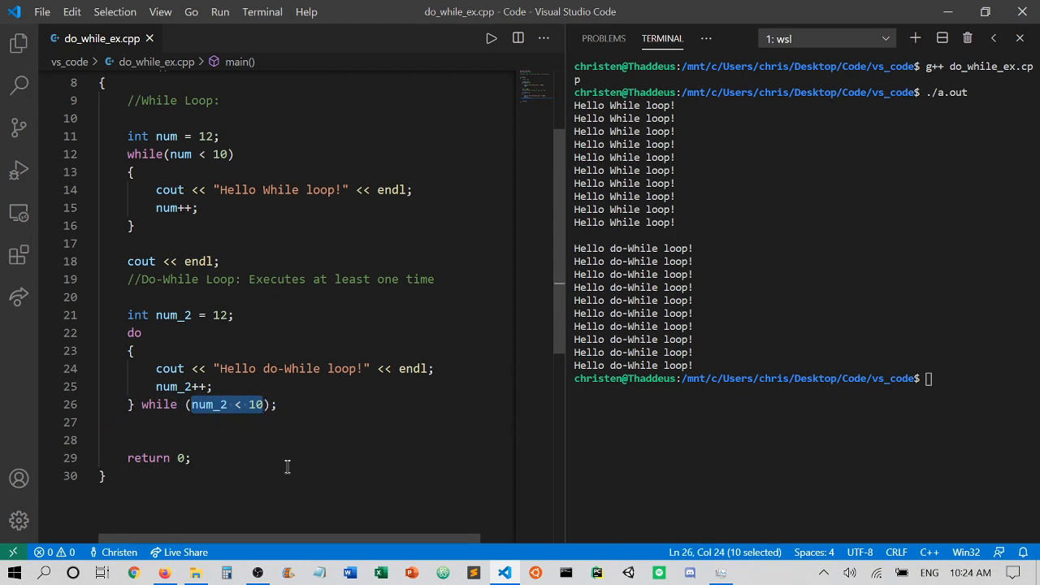
left_click(134, 422)
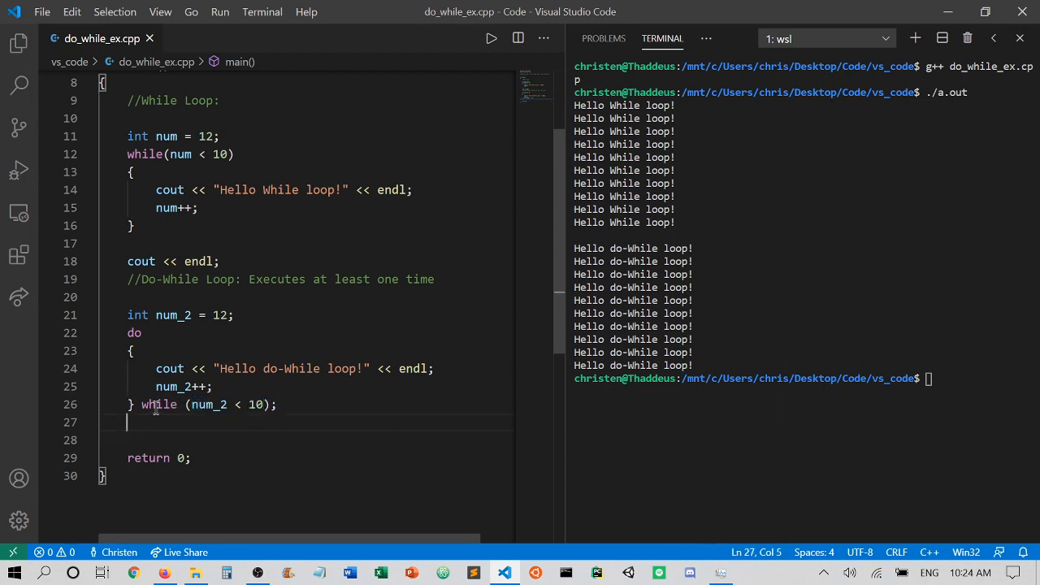
key("Enter")
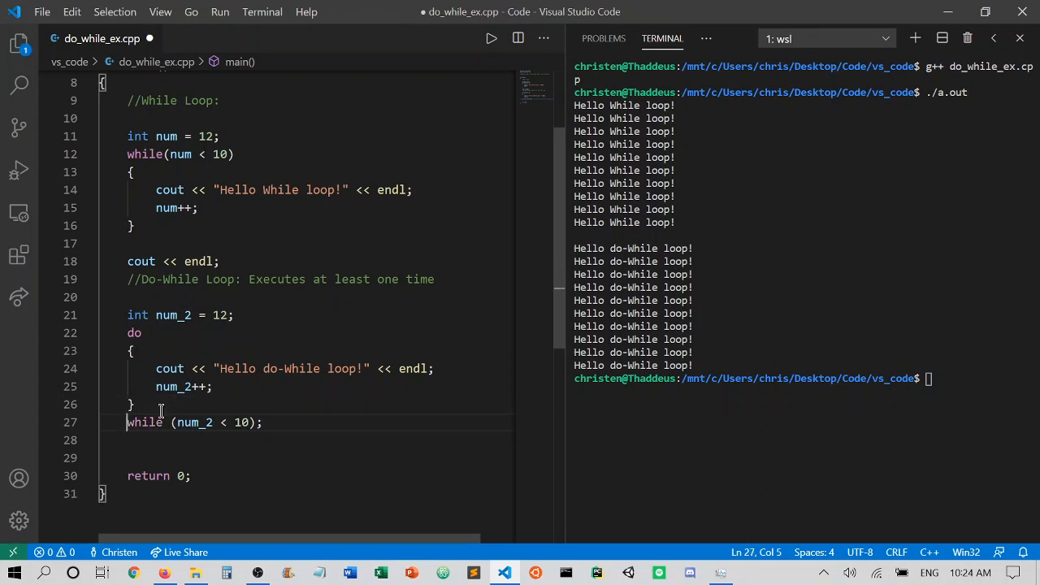
key("Backspace")
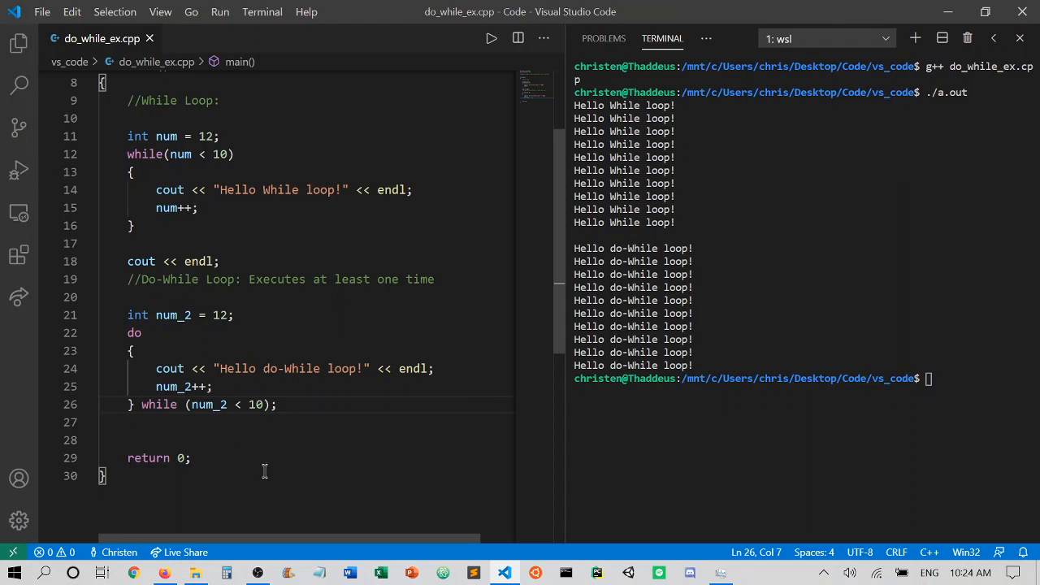
mouse_move(819, 401)
type("clear")
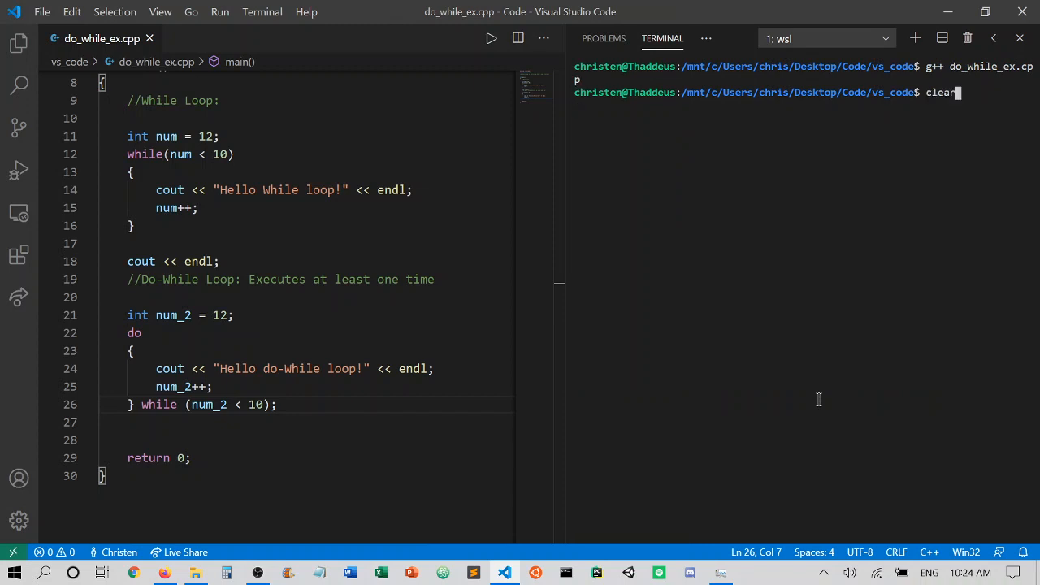
Step: Run ./a.out, showing the do-while greeting printed only once
type("./a.out")
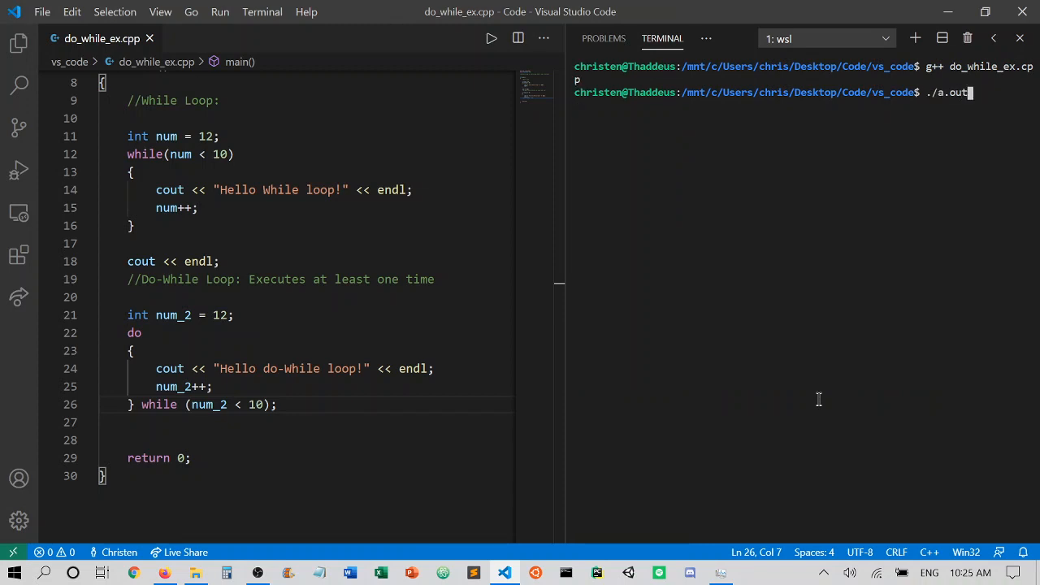
key("Return")
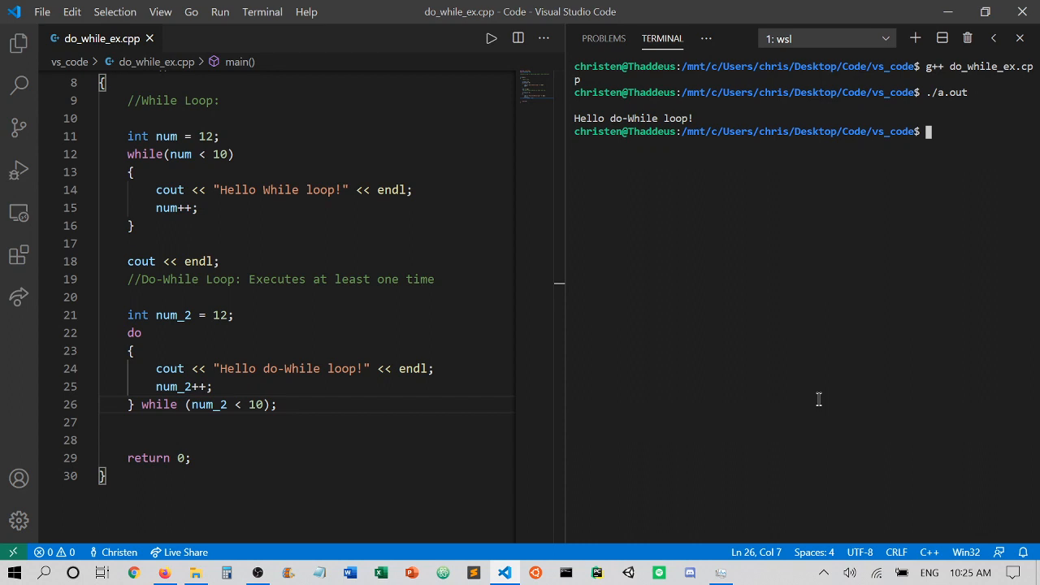